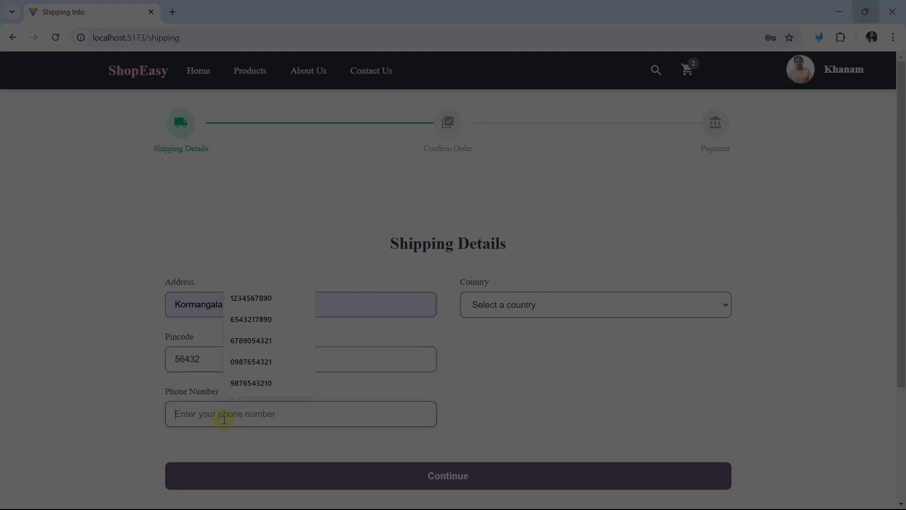
left_click(595, 304)
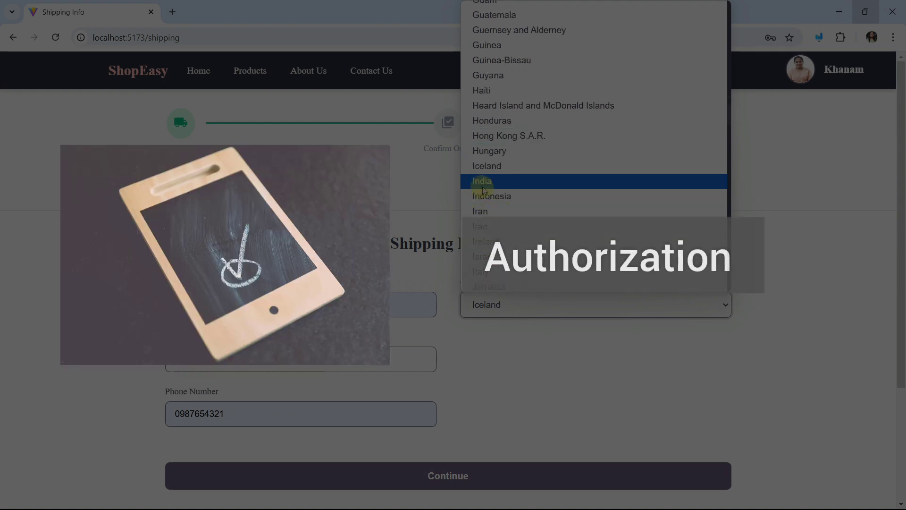
left_click(481, 181)
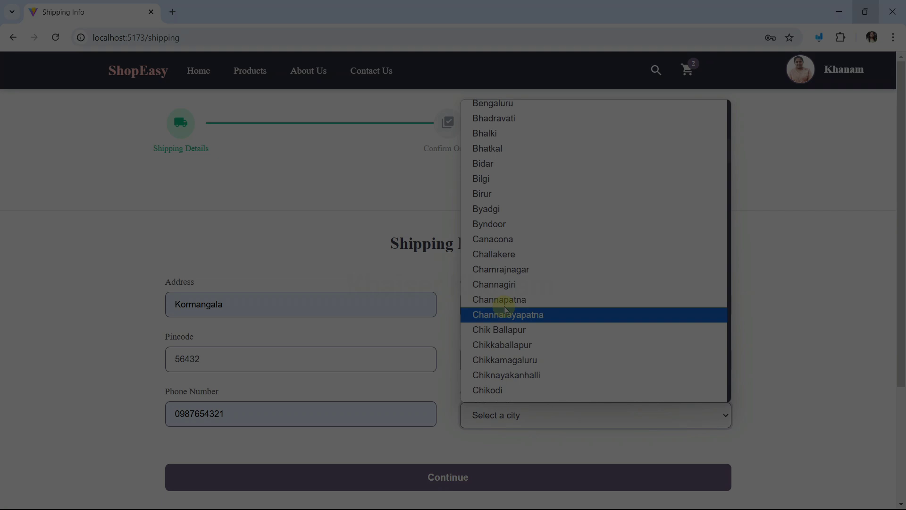
left_click(499, 330)
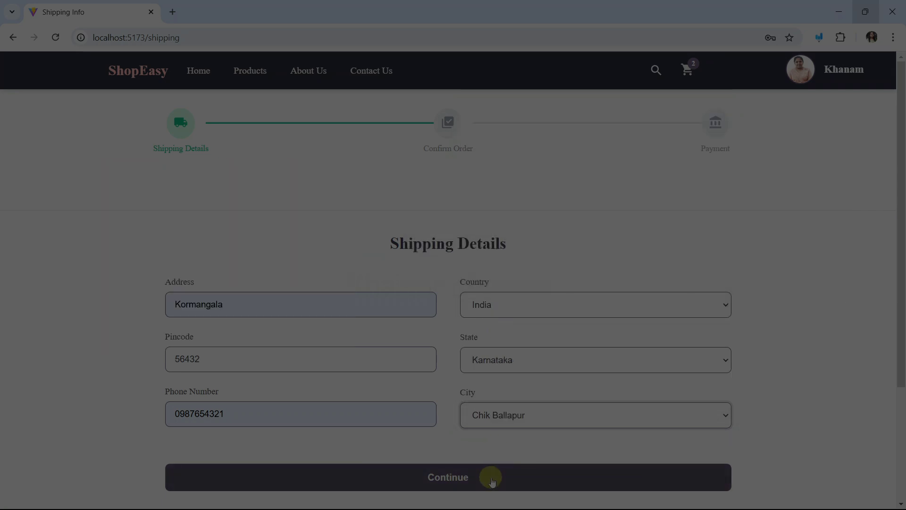